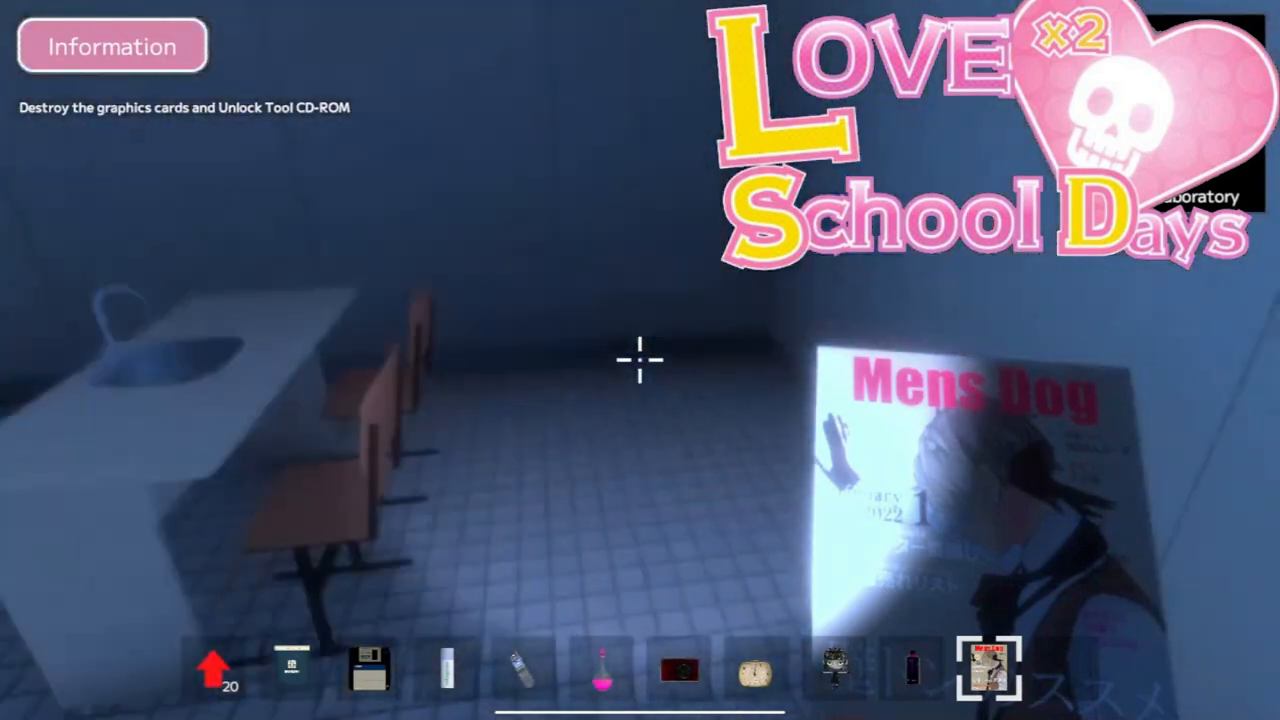
mouse_move(640, 360)
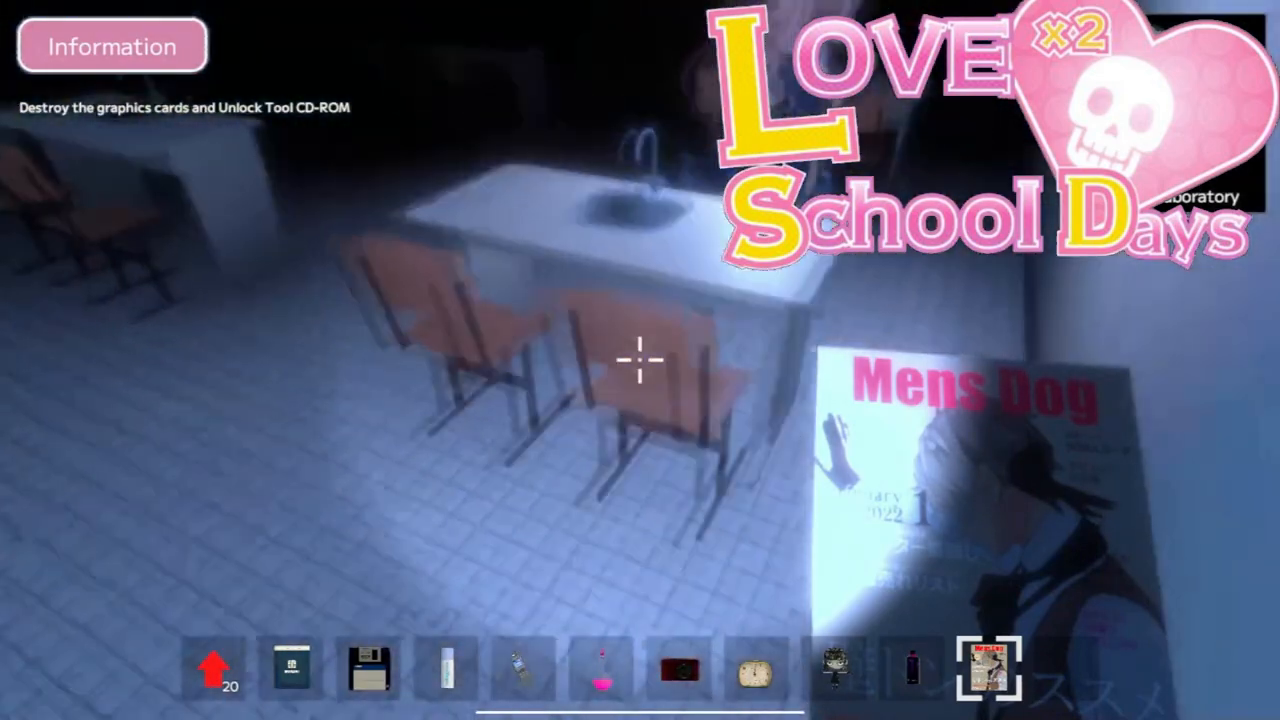
mouse_move(640, 360)
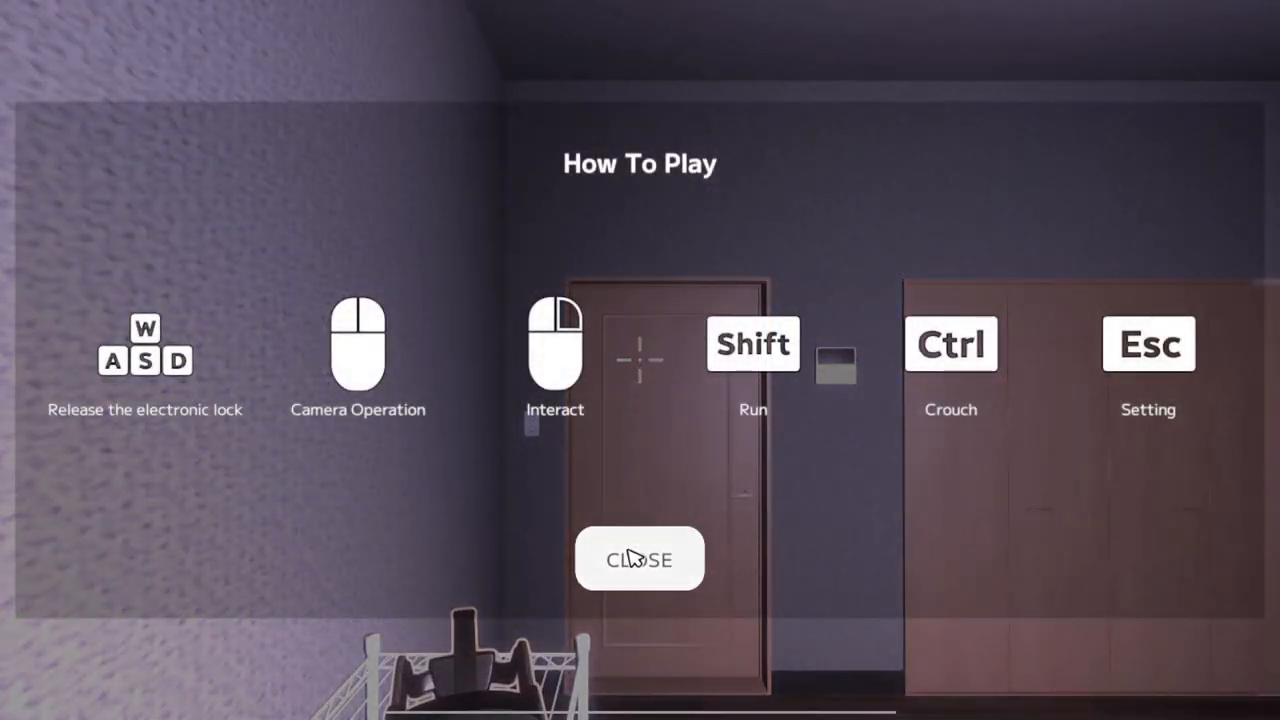
Dismiss the How To Play guide and begin exploring the dim bedroom
left_click(640, 560)
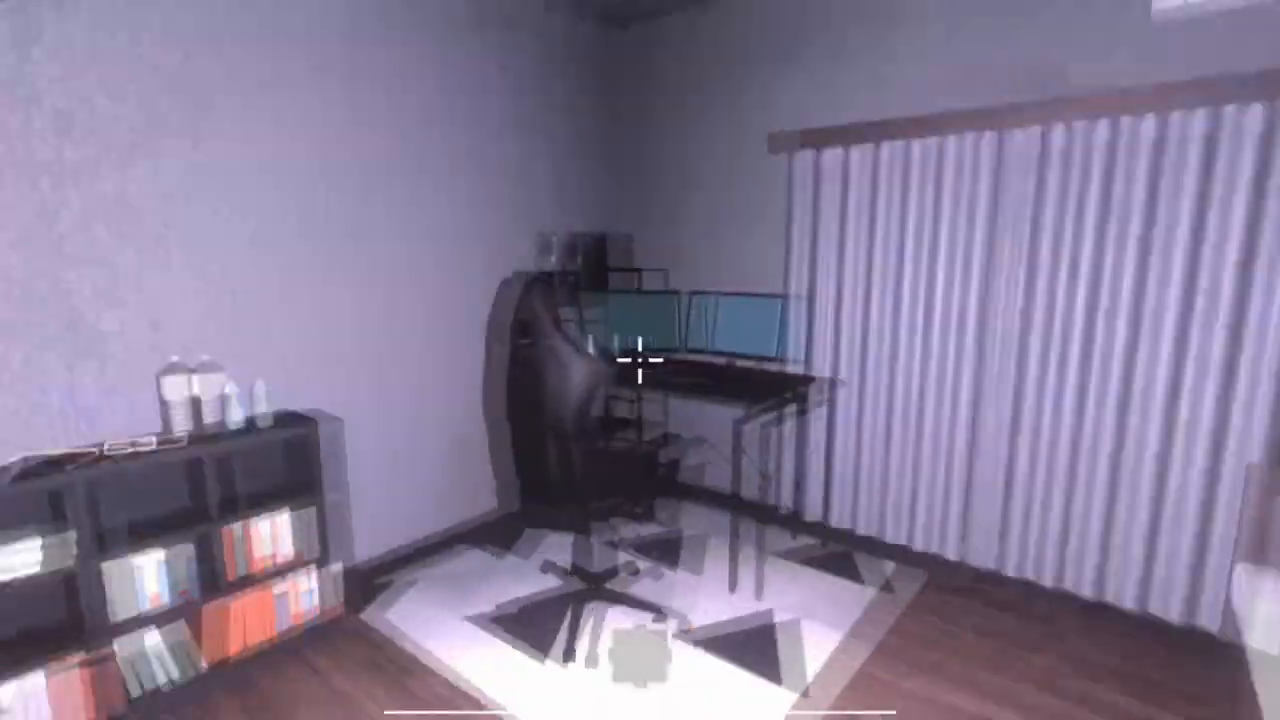
mouse_move(640, 360)
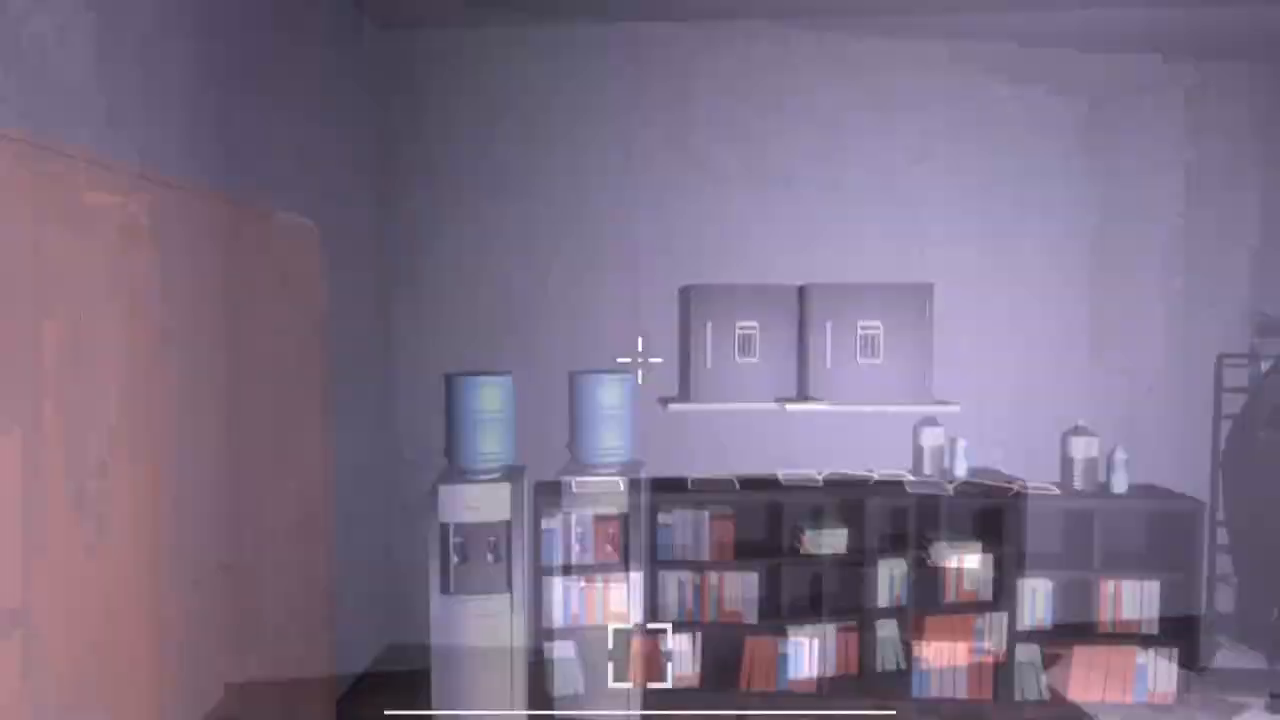
mouse_move(640, 360)
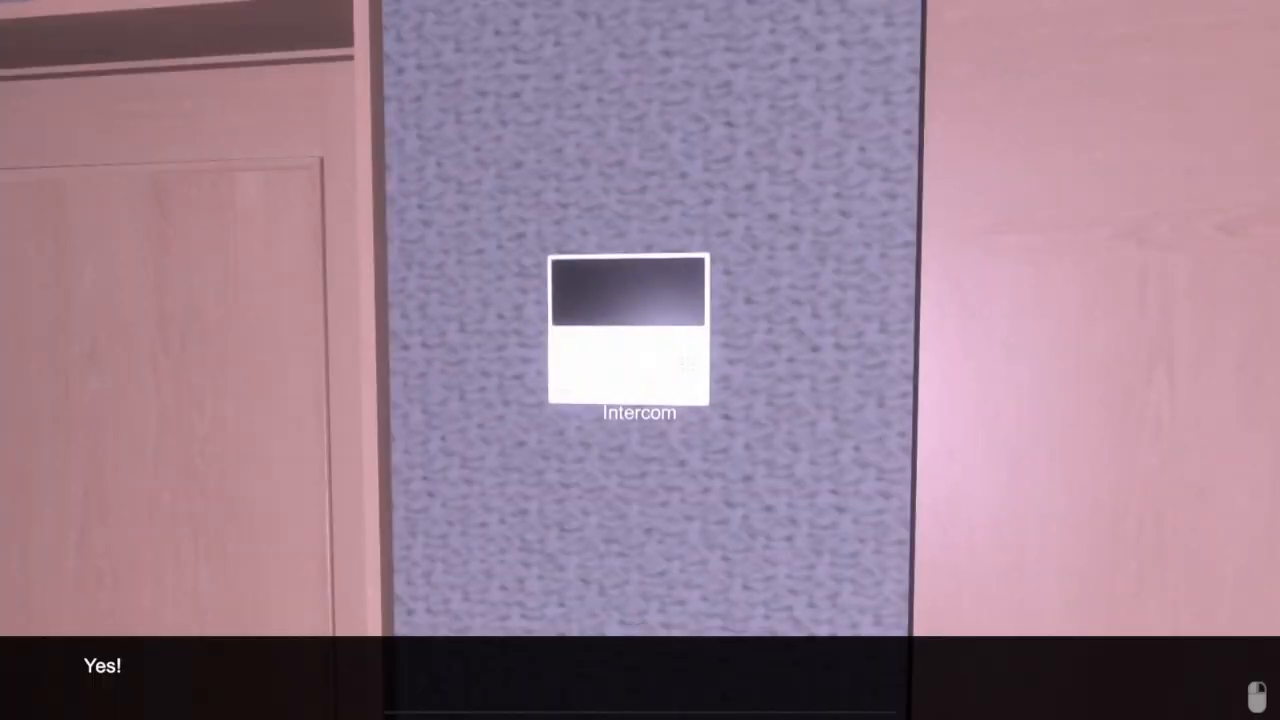
Answer the wall intercom by the bedroom door and advance its dialogue to the end
left_click(628, 332)
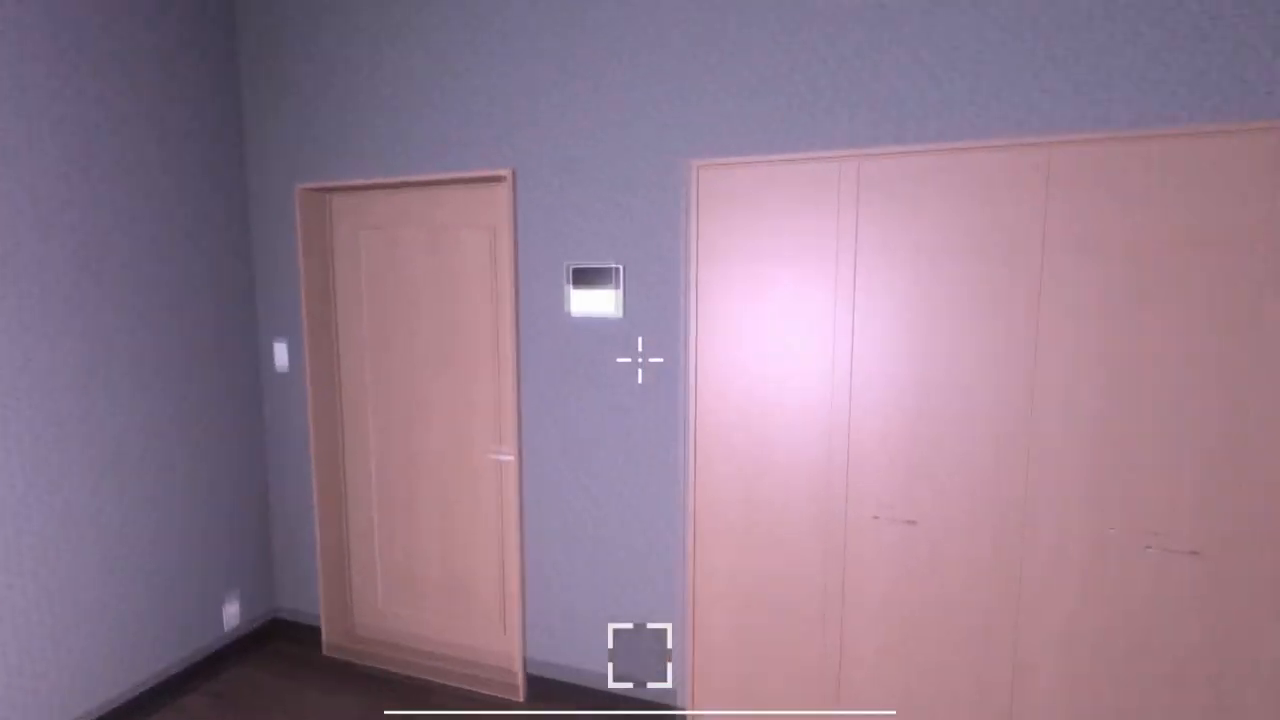
scroll("left", 3)
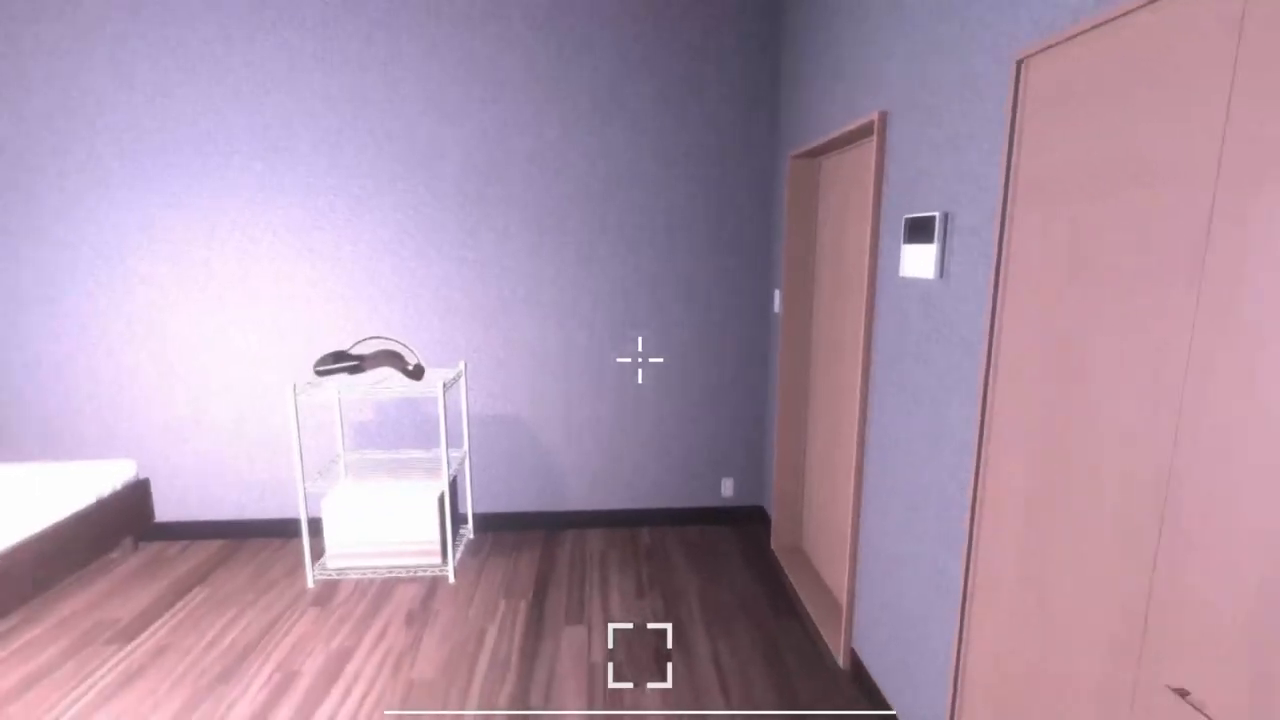
mouse_move(640, 360)
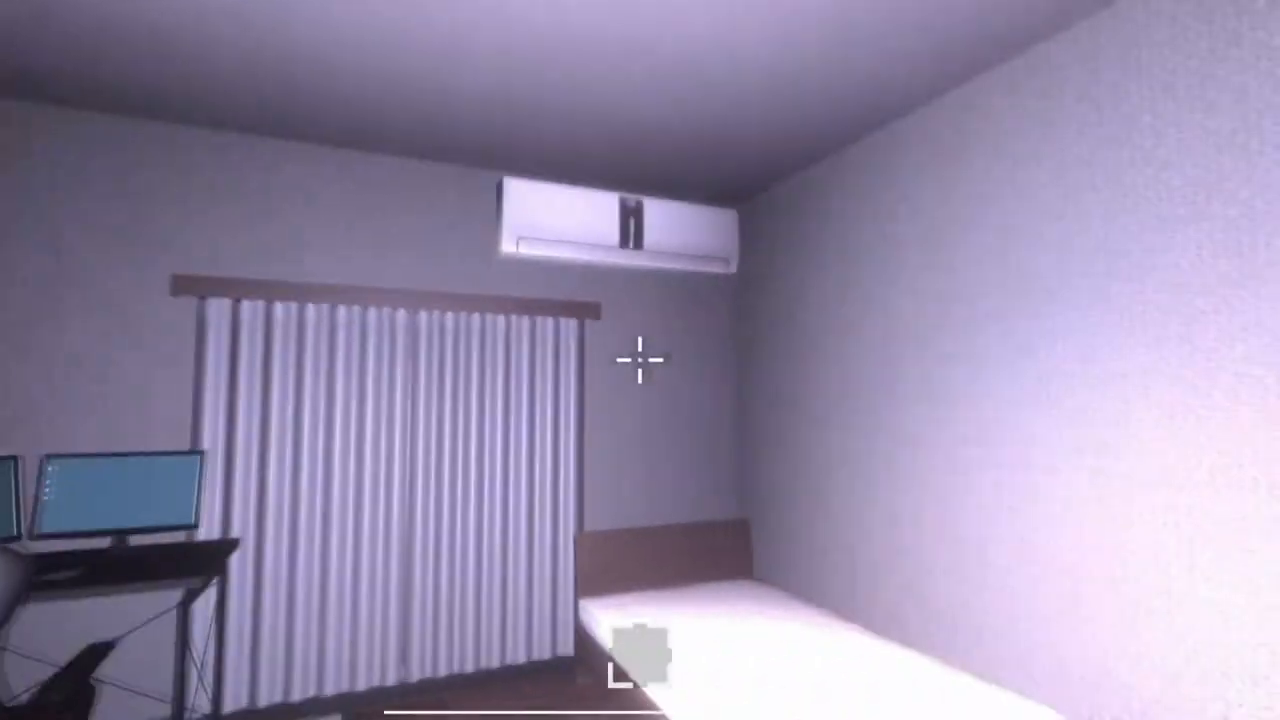
mouse_move(640, 360)
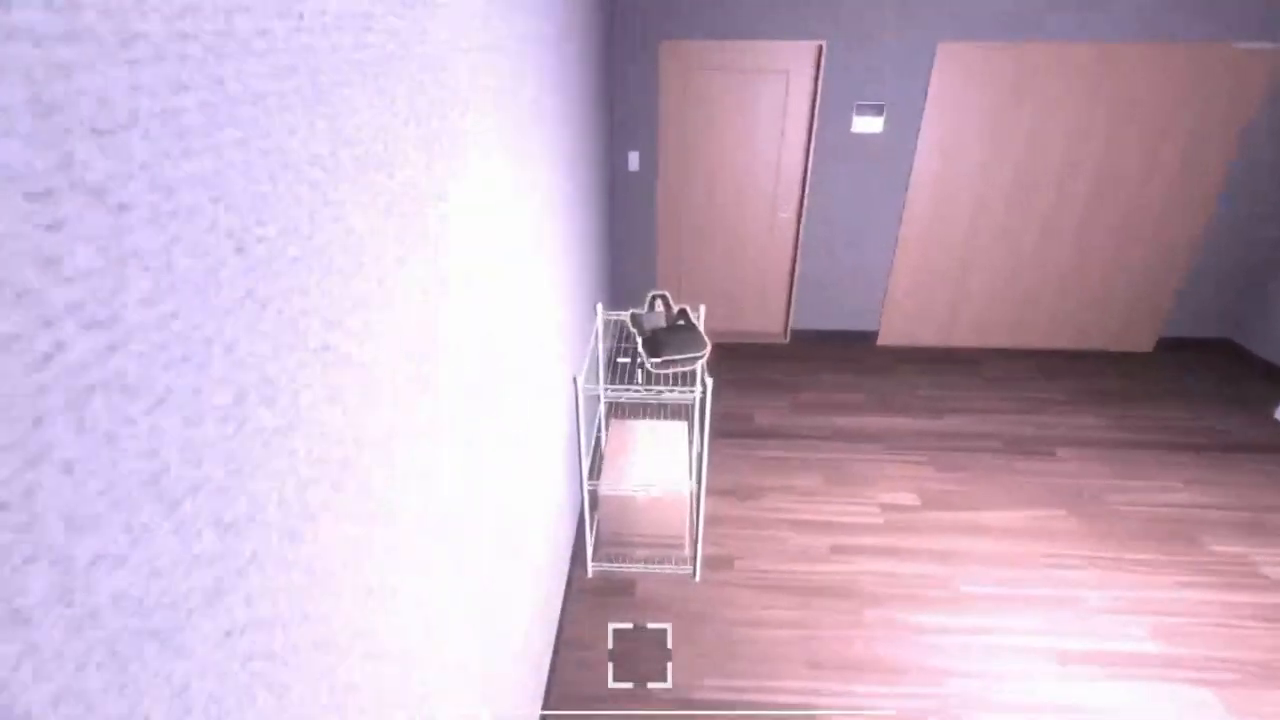
mouse_move(640, 360)
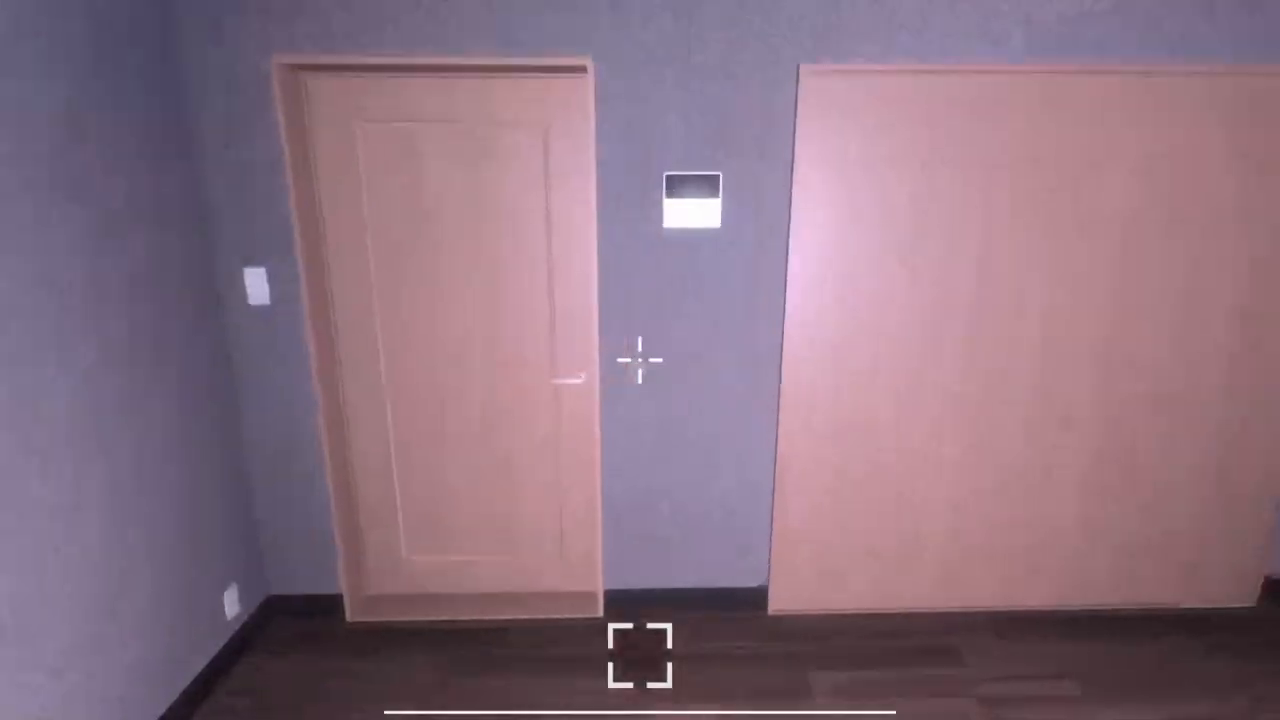